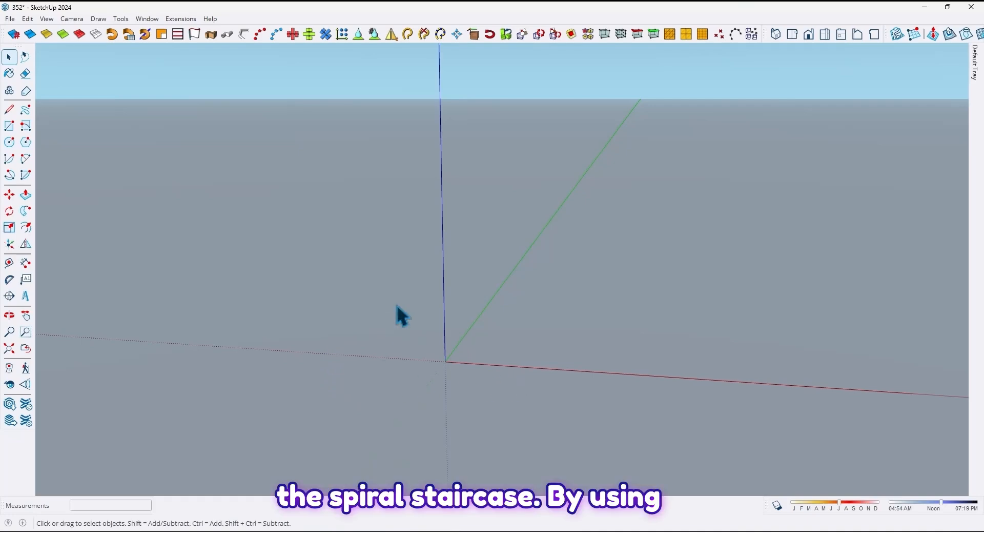
mouse_move(53, 166)
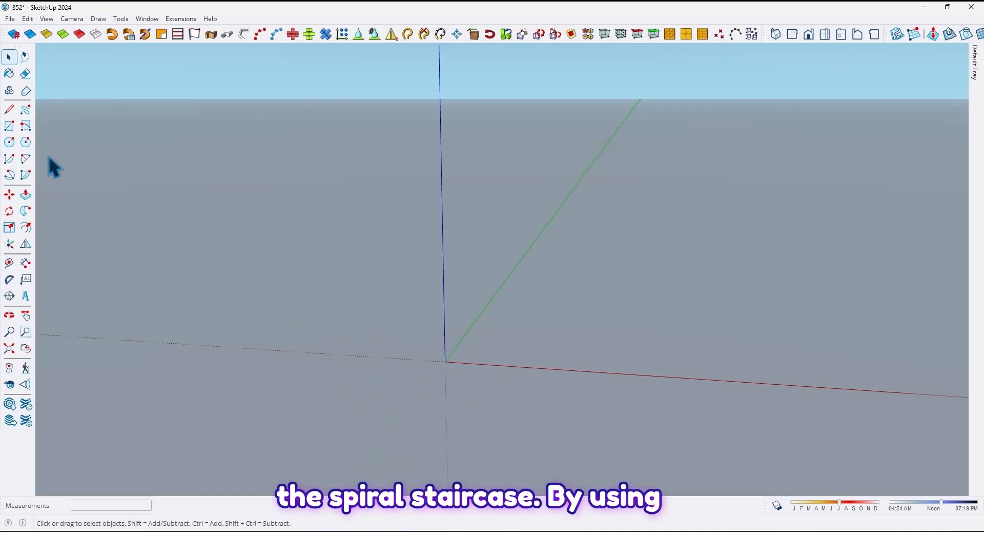
- Draw a 500 cm radius circle at the origin and pull it up into a 20 cm disc
click(9, 141)
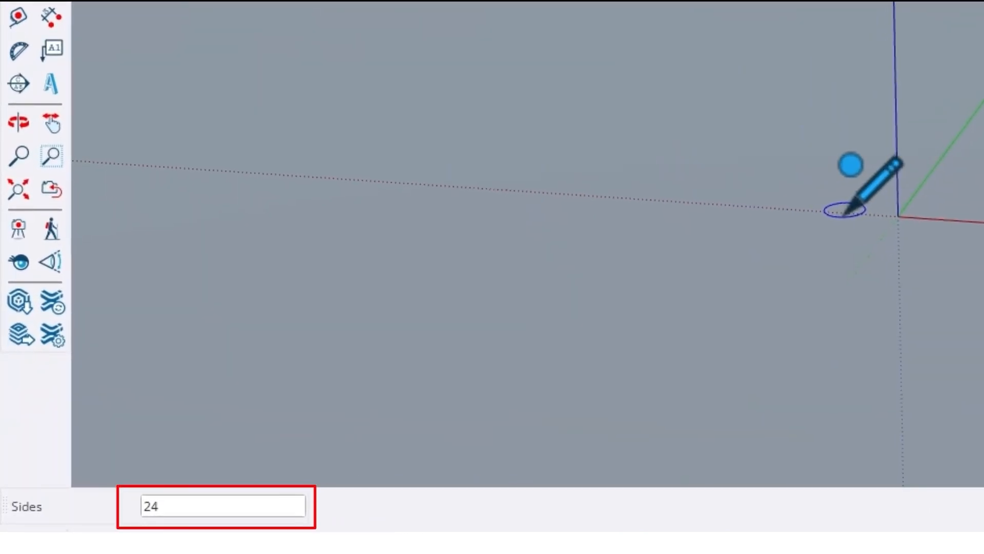
text(500)
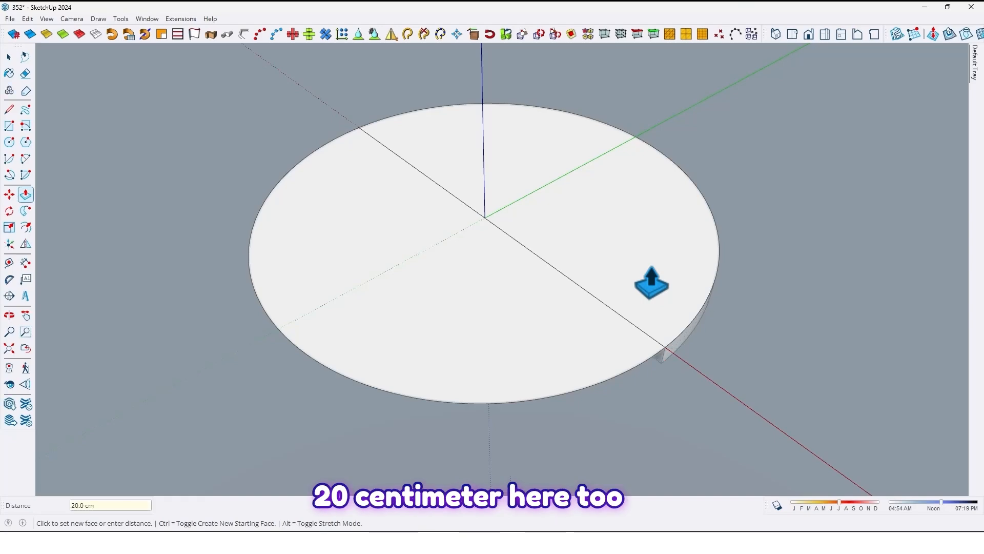
- Offset the upper half's curved edge 120 cm inward to form a concentric inner arc
click(651, 281)
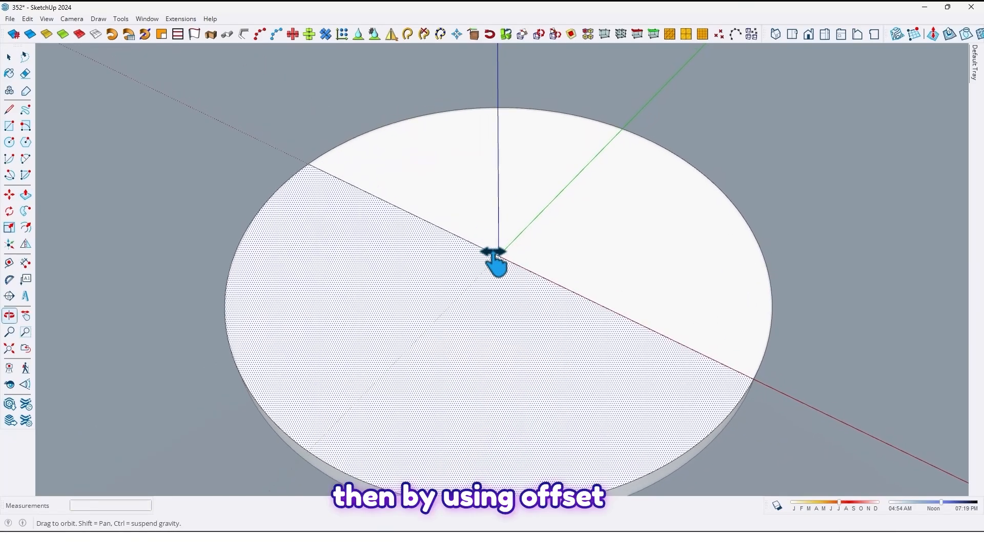
click(26, 227)
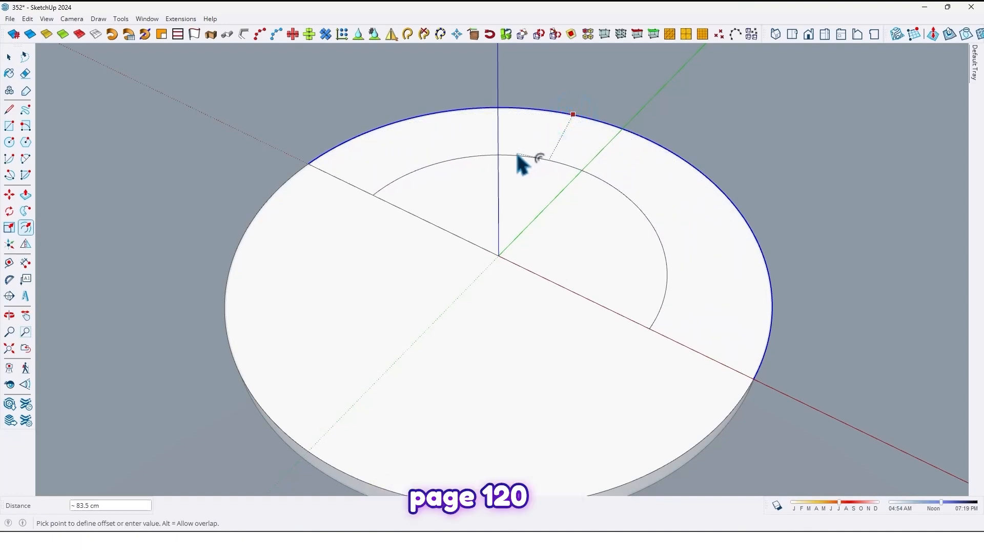
text(120)
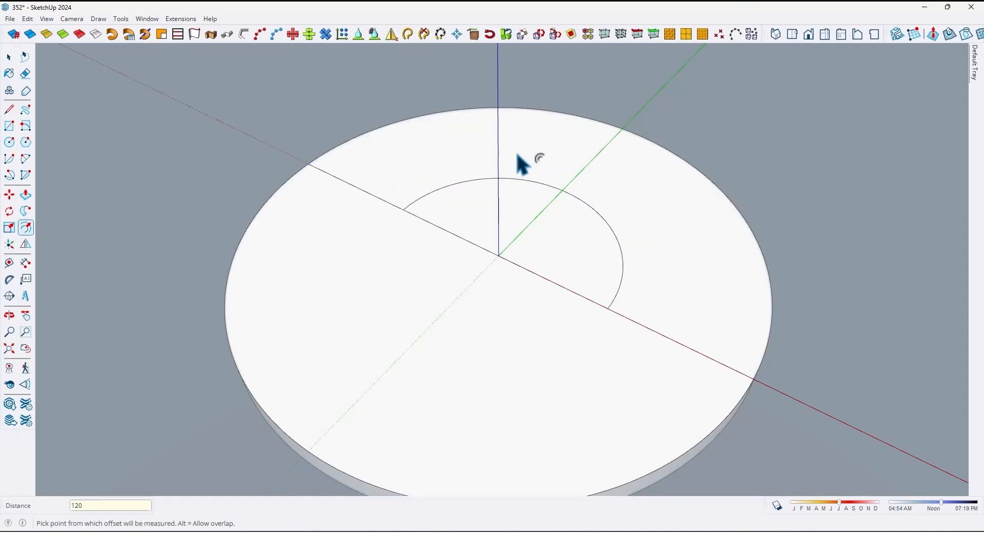
click(533, 157)
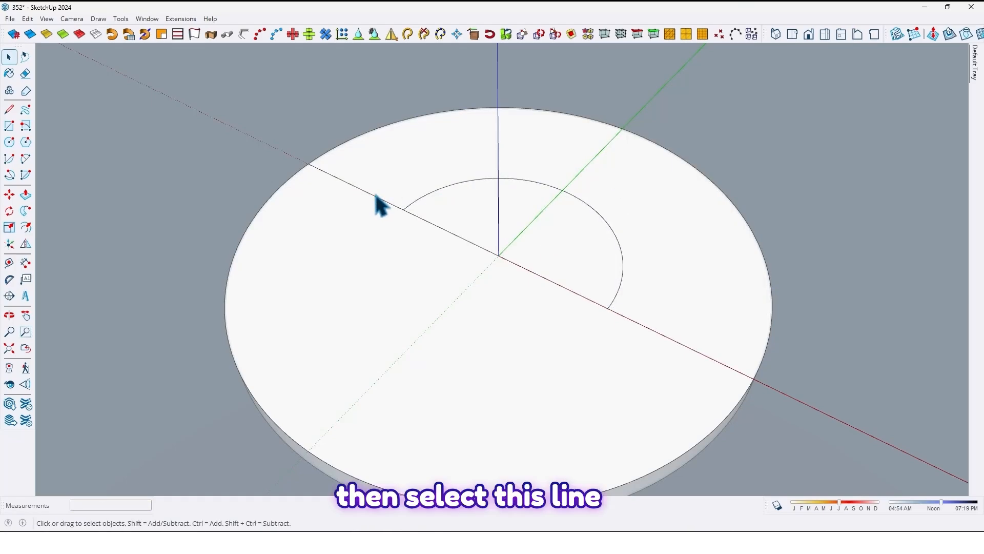
- Rotate-copy the left radius line around the centre to array radial wedge divisions
click(390, 207)
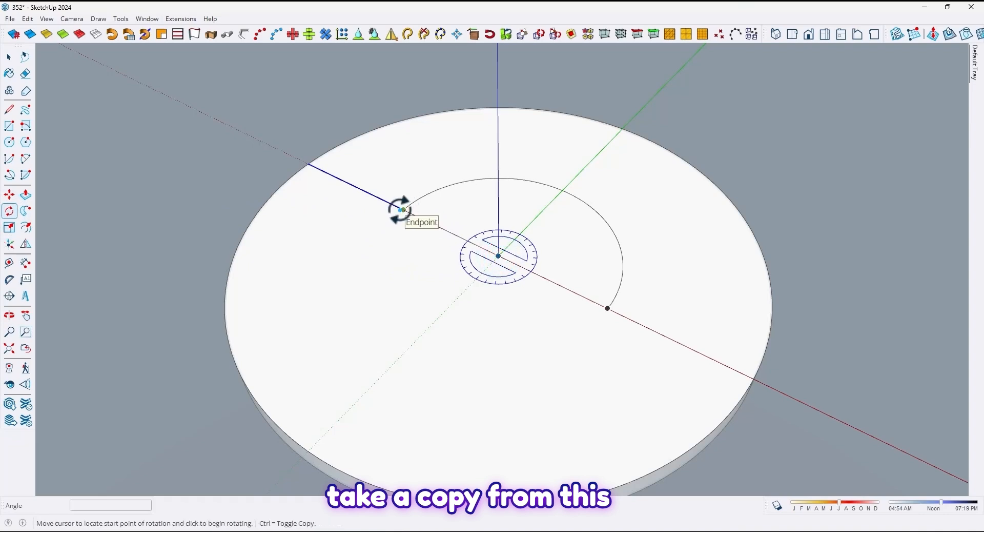
drag(401, 209, 417, 189)
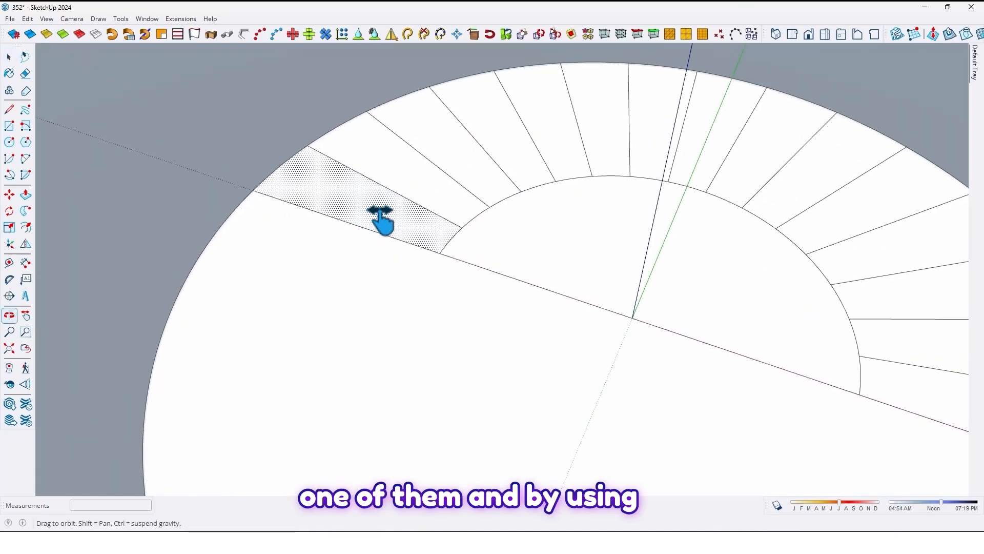
- Copy one step wedge, then group the whole floor disc geometry
click(9, 56)
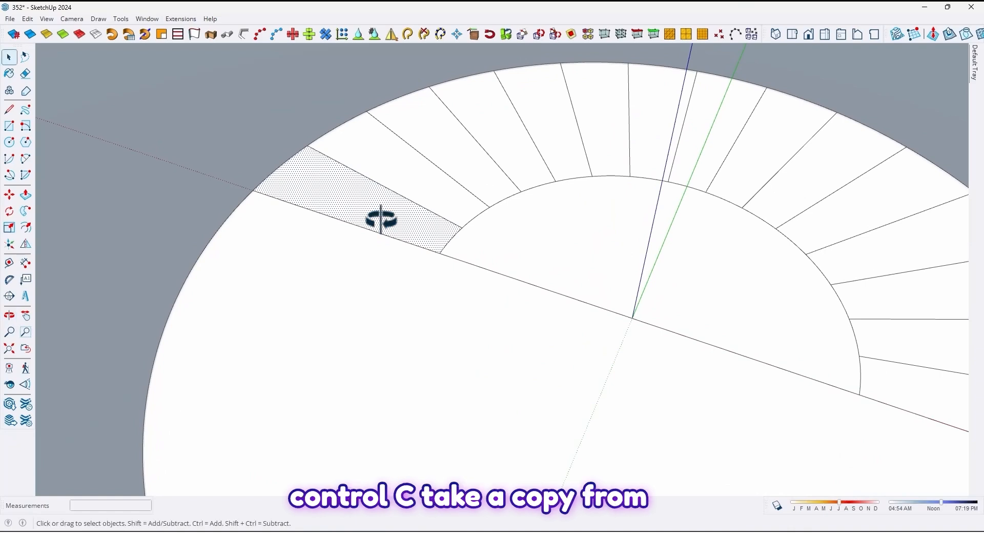
key(ctrl+c)
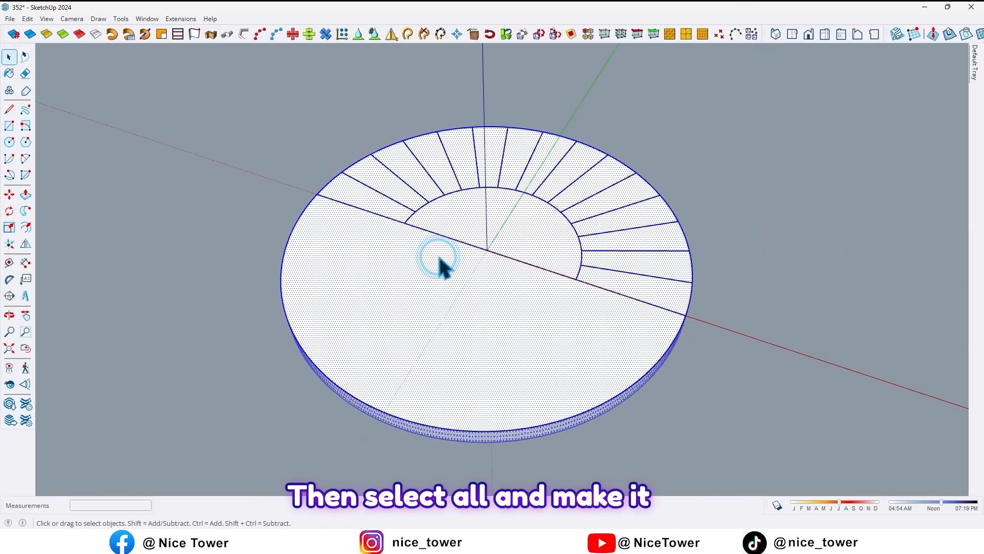
right_click(440, 263)
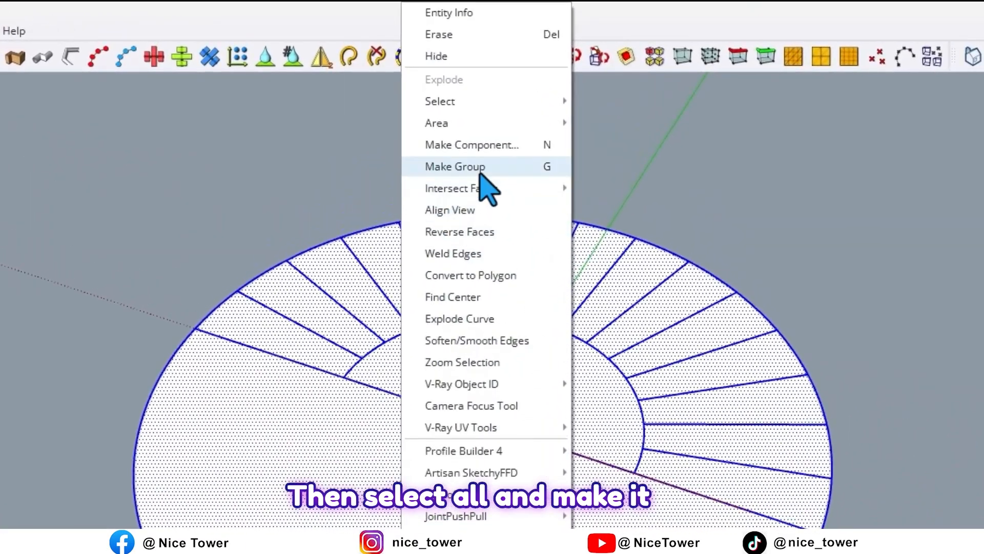
click(455, 166)
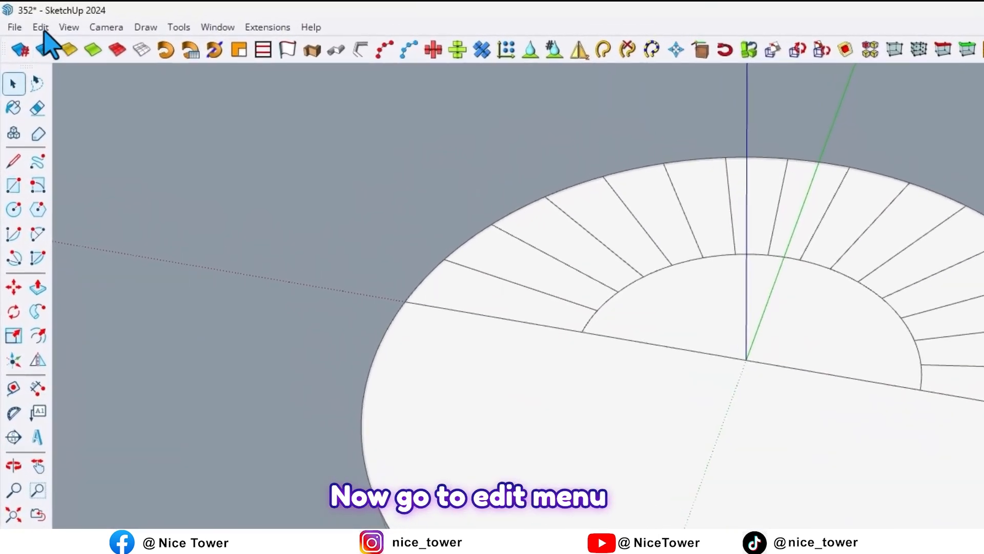
- Paste the copied wedge back in its original place via Edit > Paste In Place
click(40, 27)
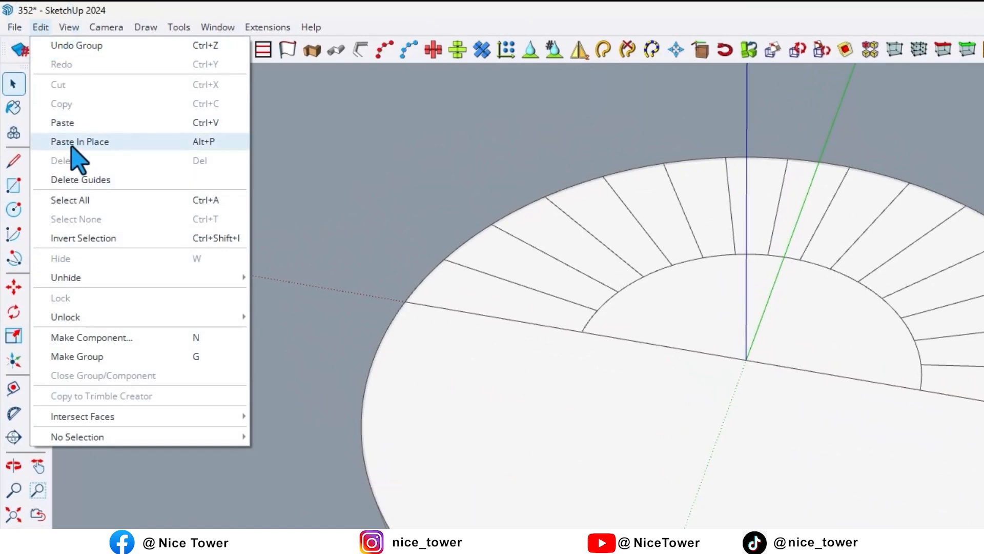
click(79, 142)
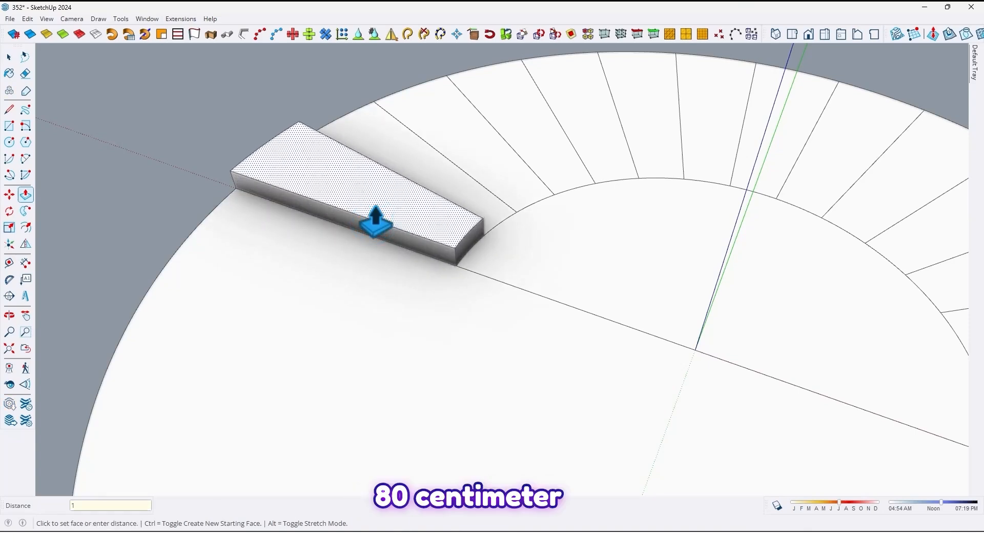
- Pull the wedge up 18 cm into a step and make the solid a component
text(18)
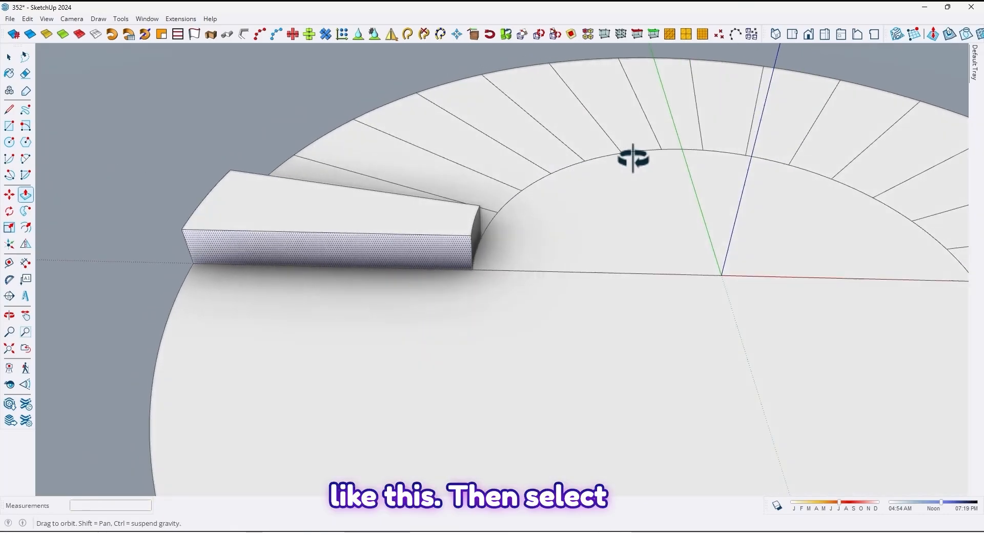
click(387, 201)
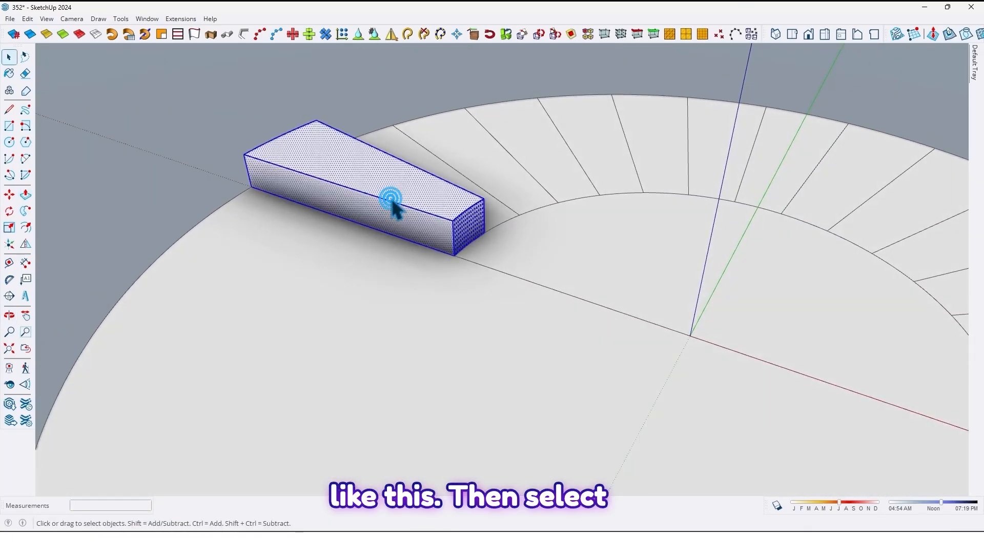
right_click(389, 201)
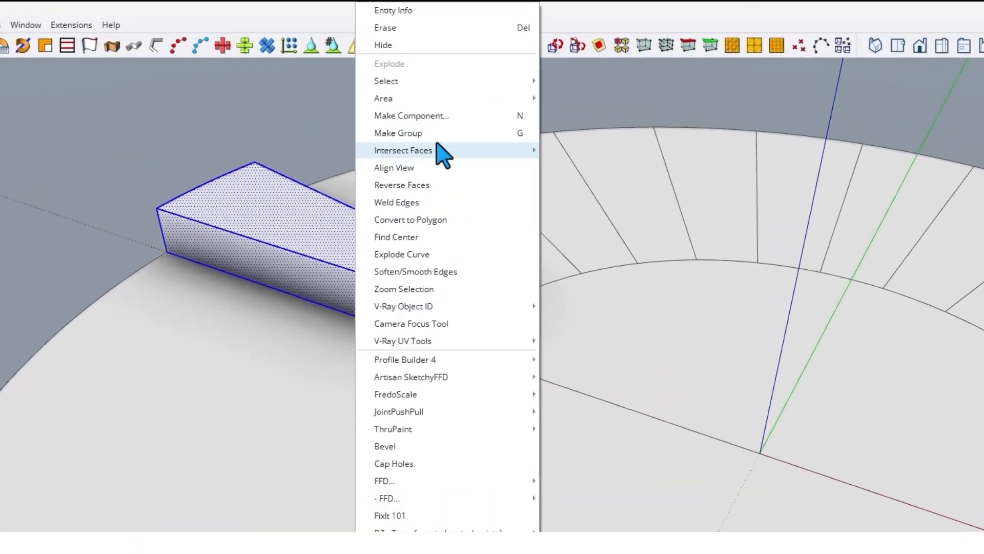
click(411, 116)
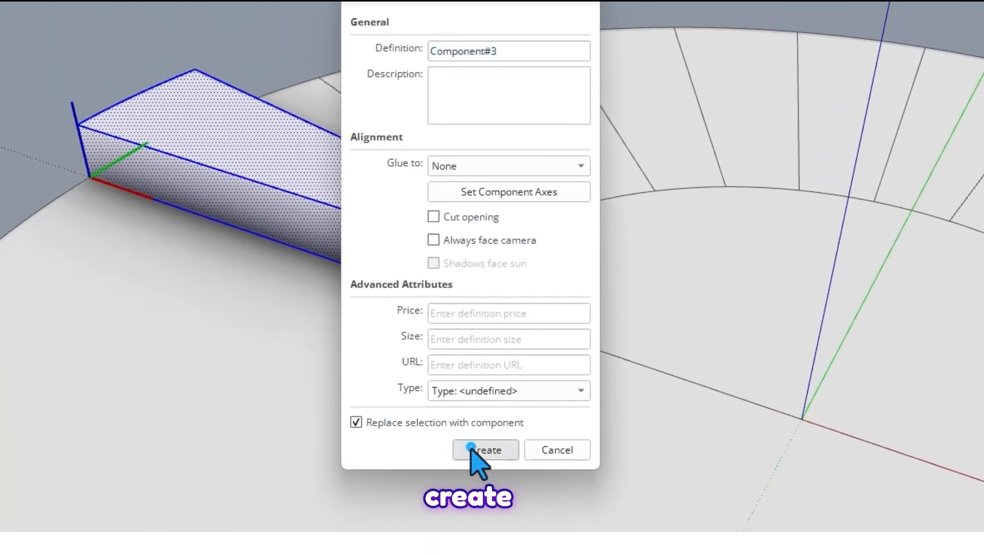
click(485, 449)
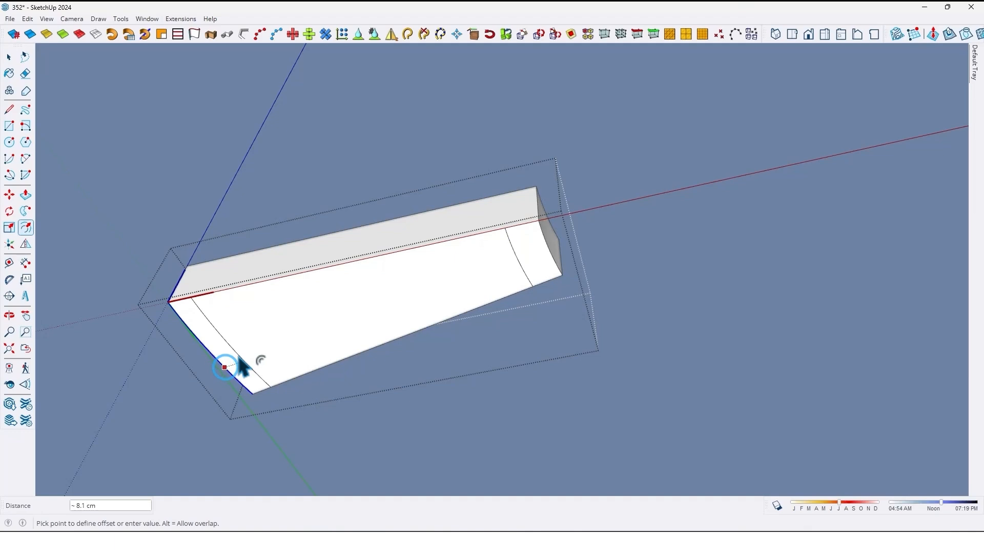
- Offset the step's underside 10 cm inward and push the inner face 8 cm up into the step
text(10)
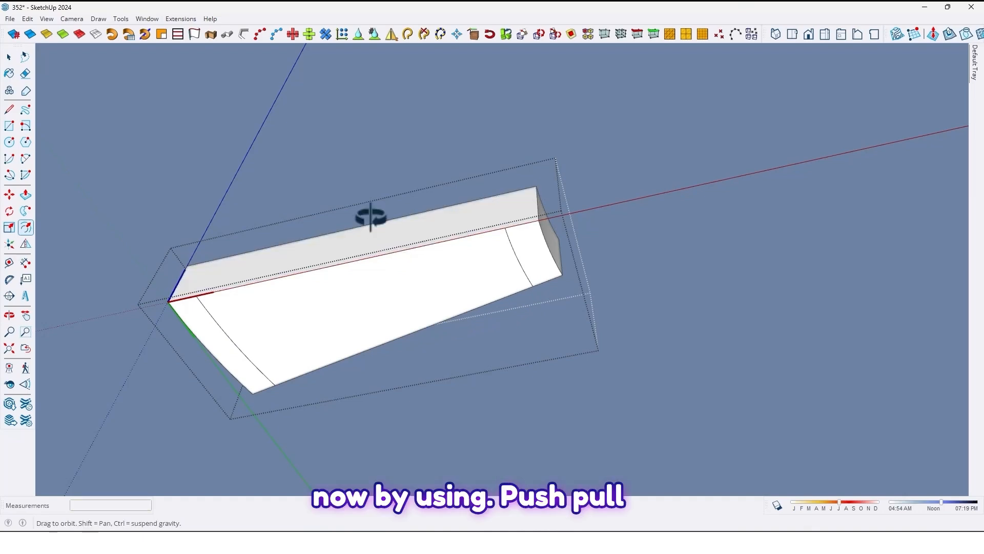
click(27, 193)
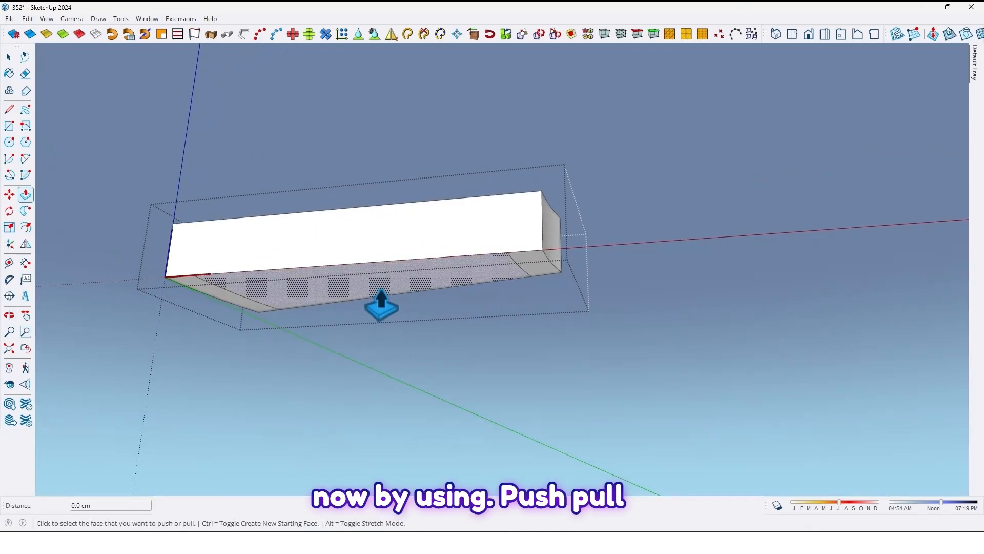
drag(381, 305, 387, 276)
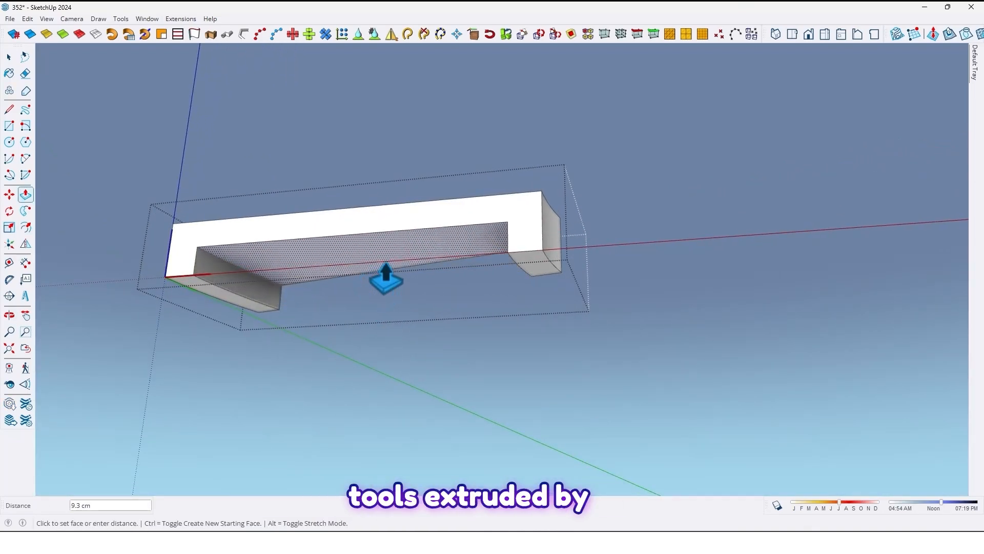
text(8)
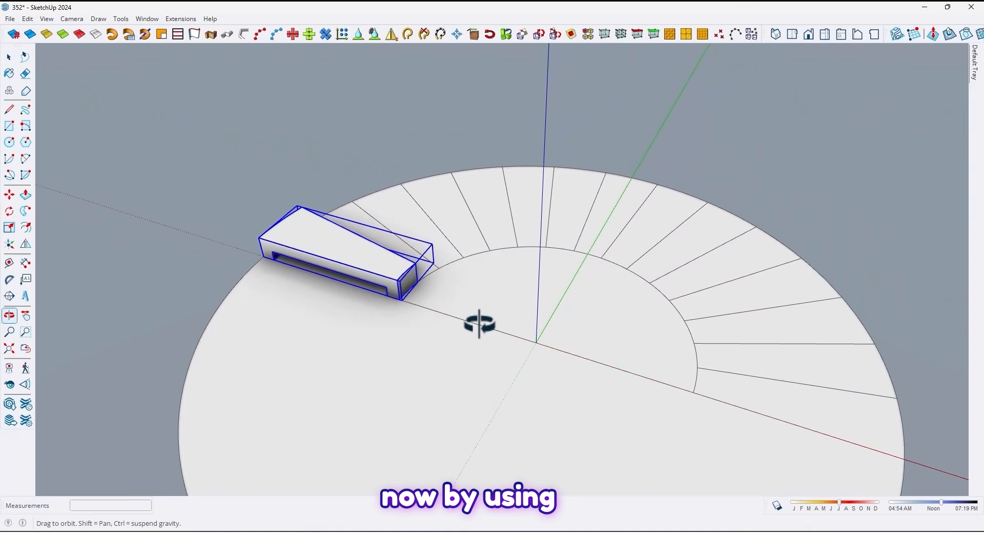
- Move-copy and rotate the tread about its inner corner, then repeat with Play it again
click(9, 210)
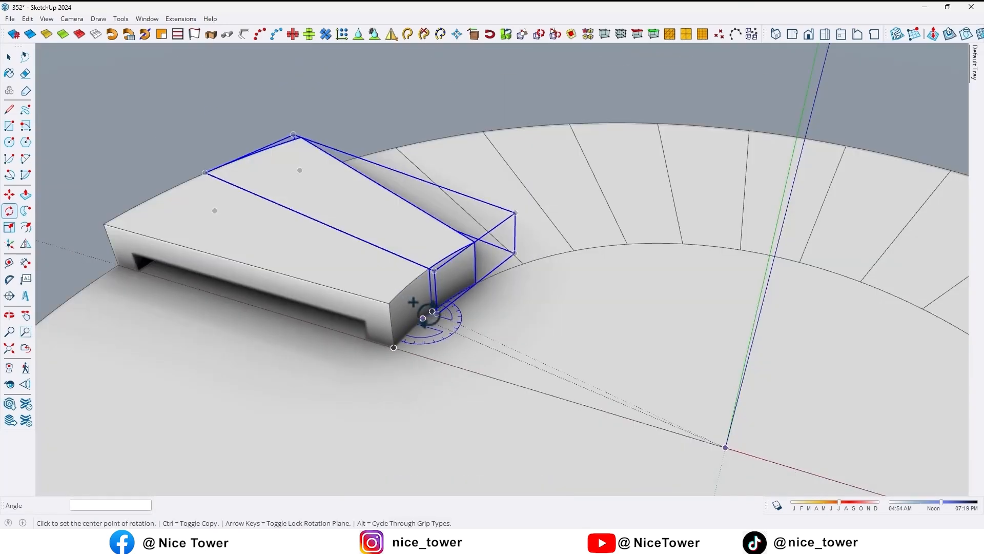
click(9, 194)
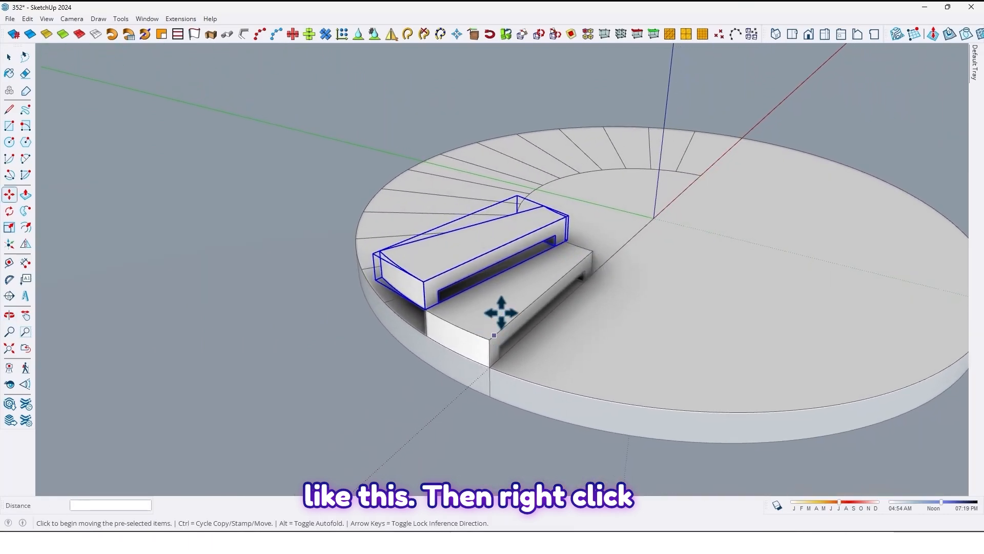
right_click(499, 314)
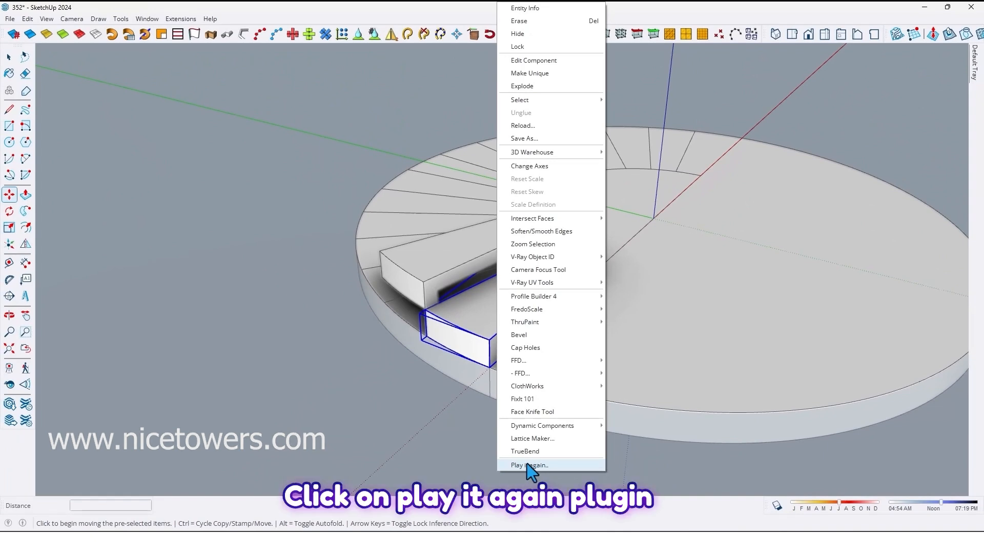
click(529, 465)
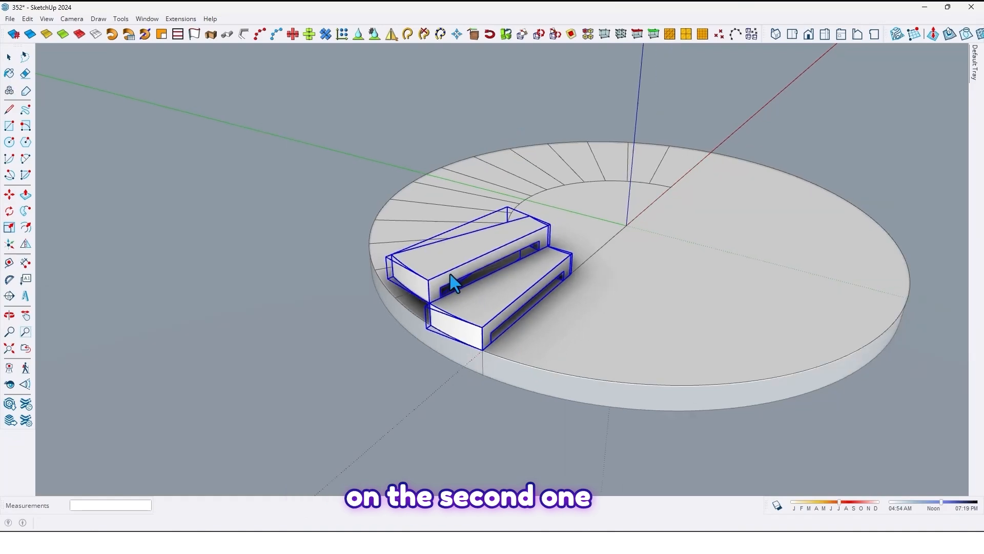
- Repeat the tread transformation into a full spiral and orbit around to check it
scroll(down, 3)
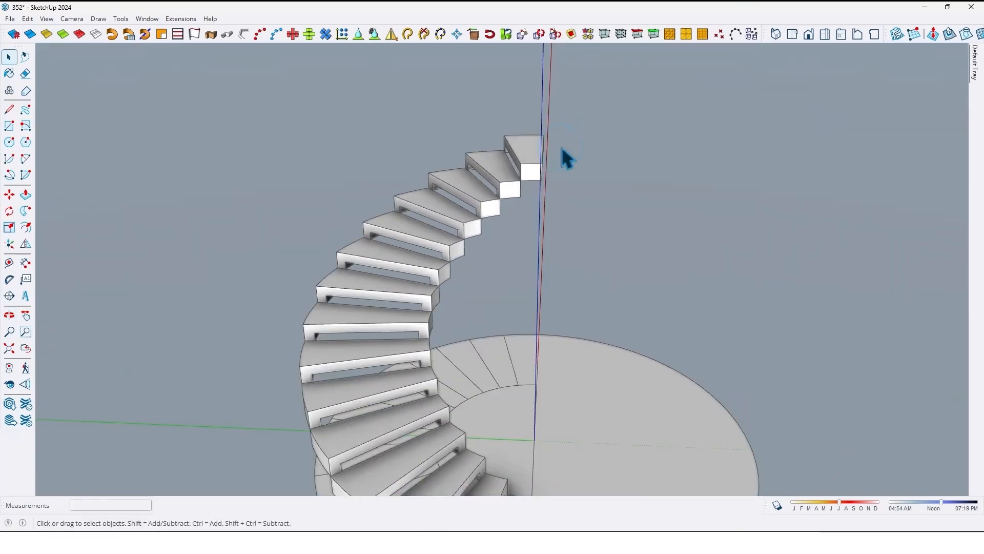
drag(561, 157, 364, 139)
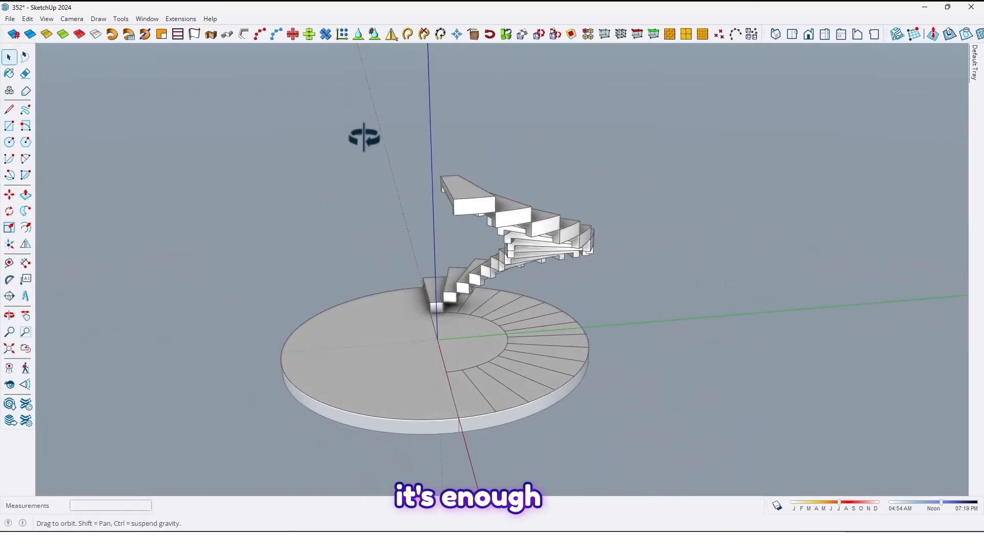
drag(364, 136, 672, 141)
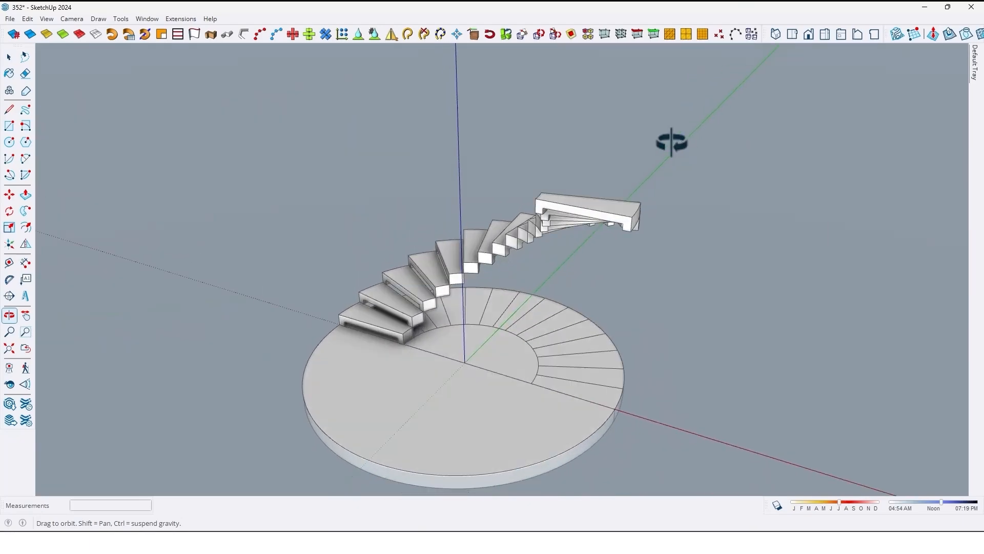
drag(672, 141, 843, 199)
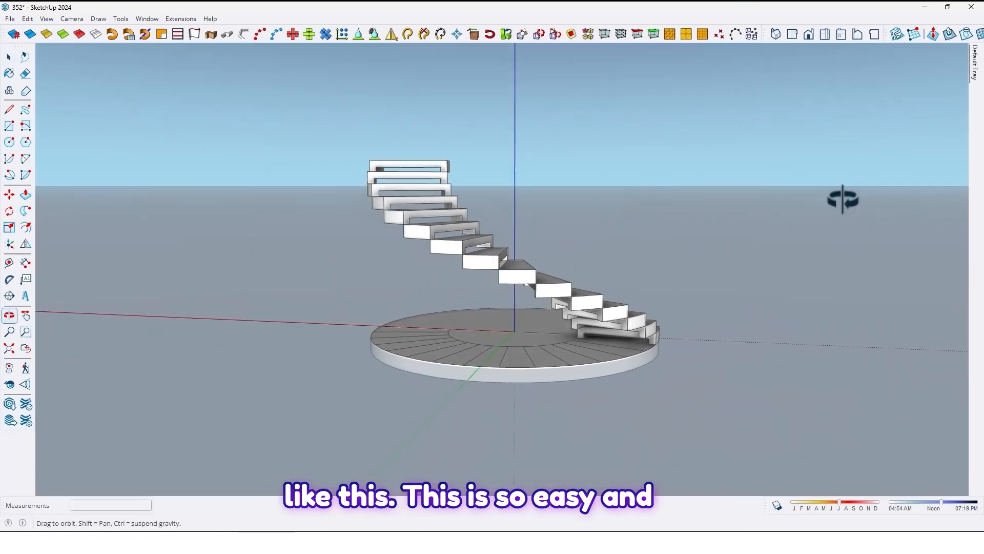
drag(843, 200, 522, 290)
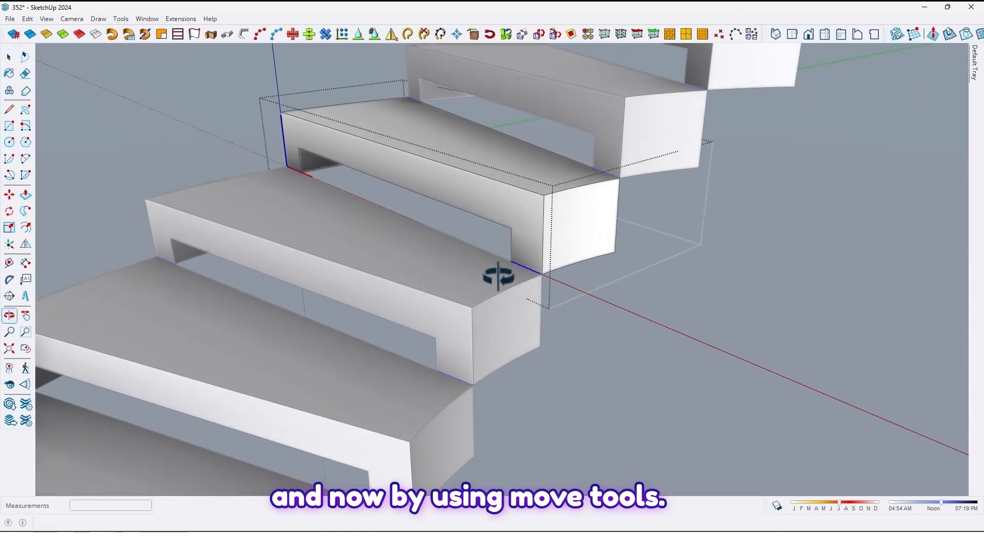
- Move treads into line with the curved stringer beneath them, orbiting to inspect the fit
click(9, 195)
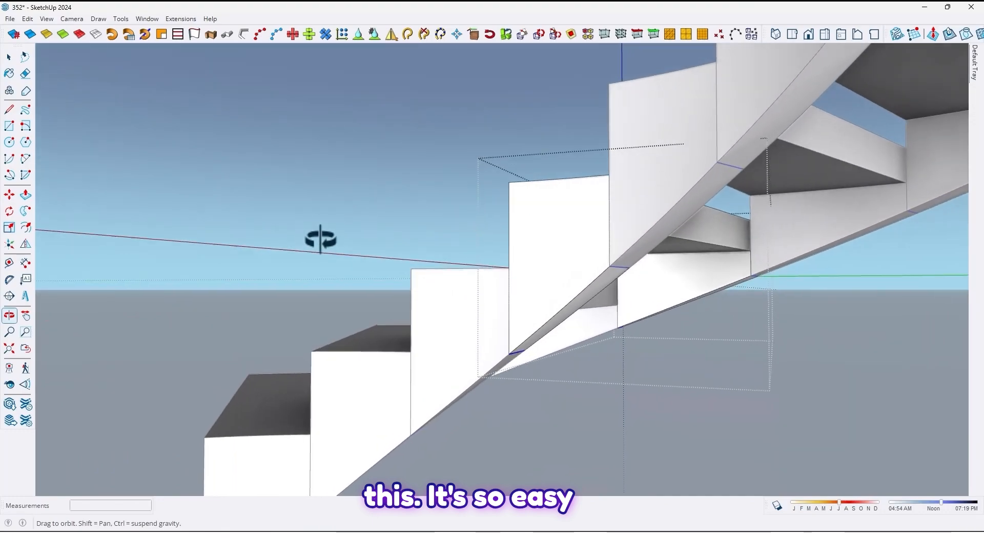
drag(321, 239, 375, 257)
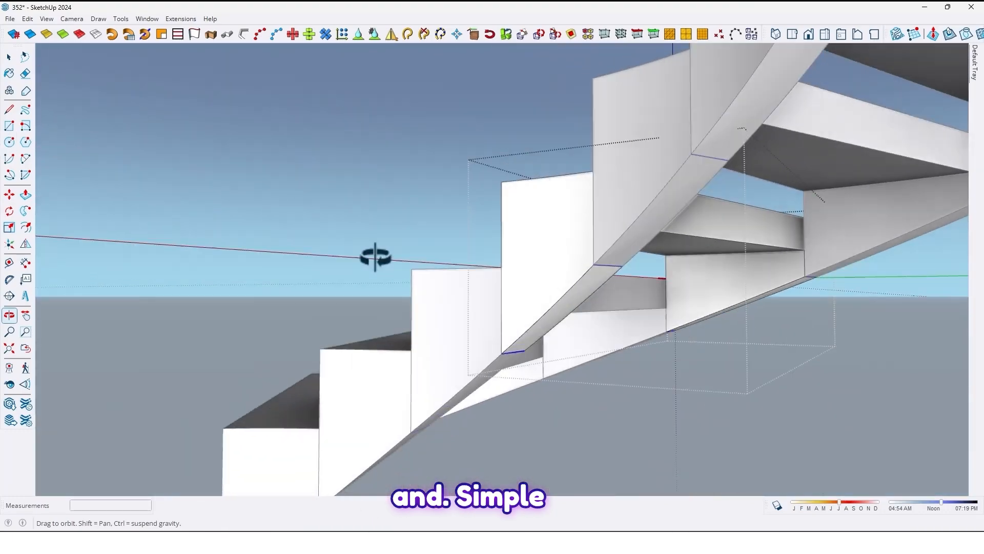
drag(376, 257, 600, 216)
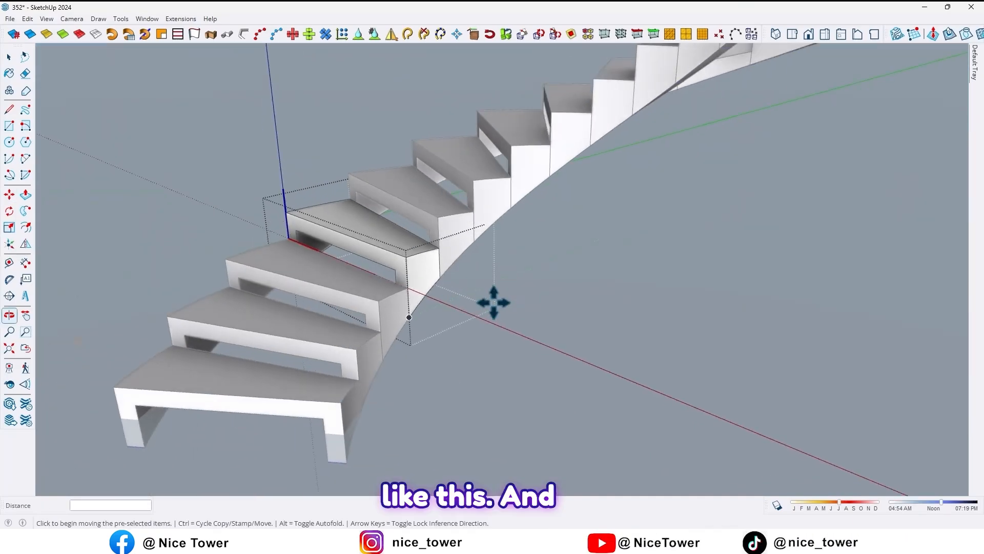
drag(490, 301, 559, 345)
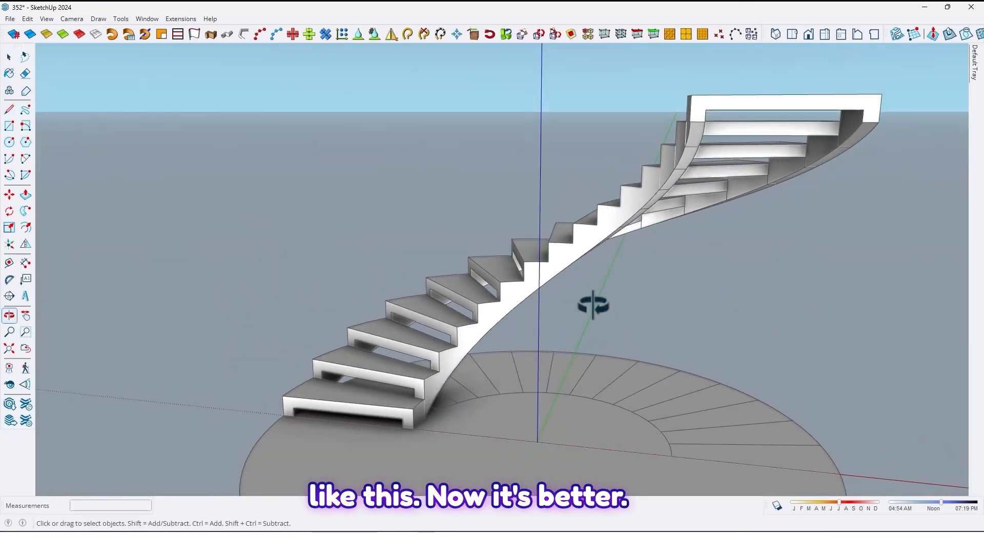
drag(594, 304, 777, 305)
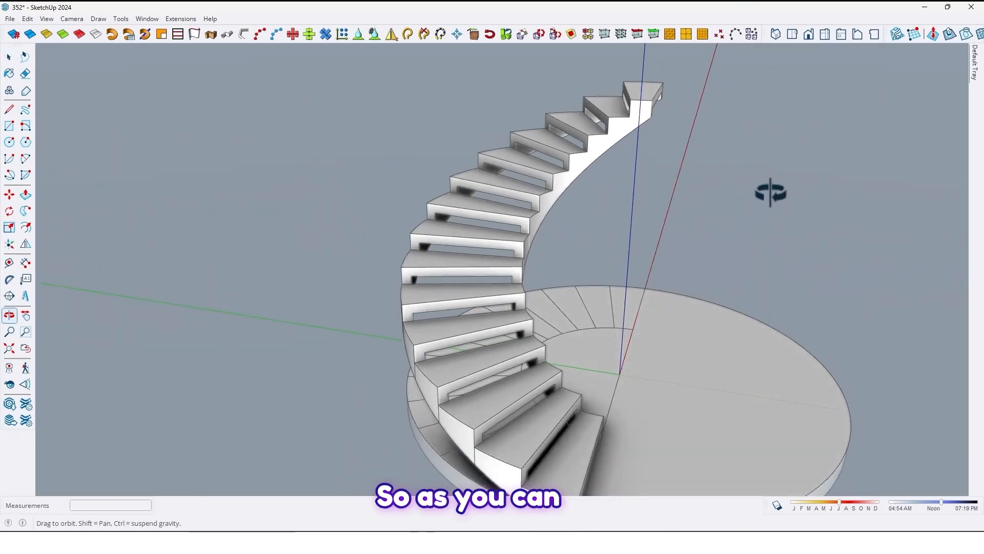
drag(770, 192, 679, 195)
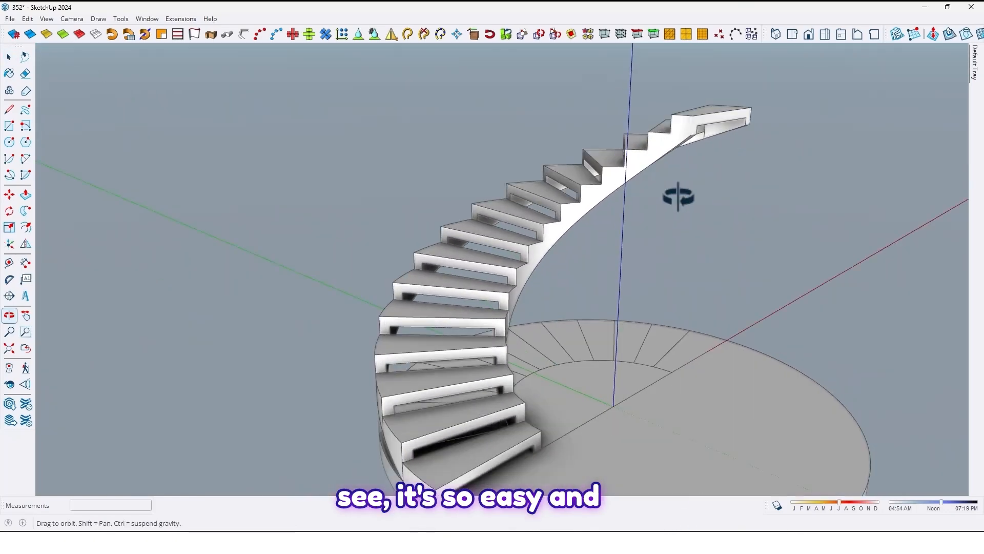
drag(678, 195, 521, 251)
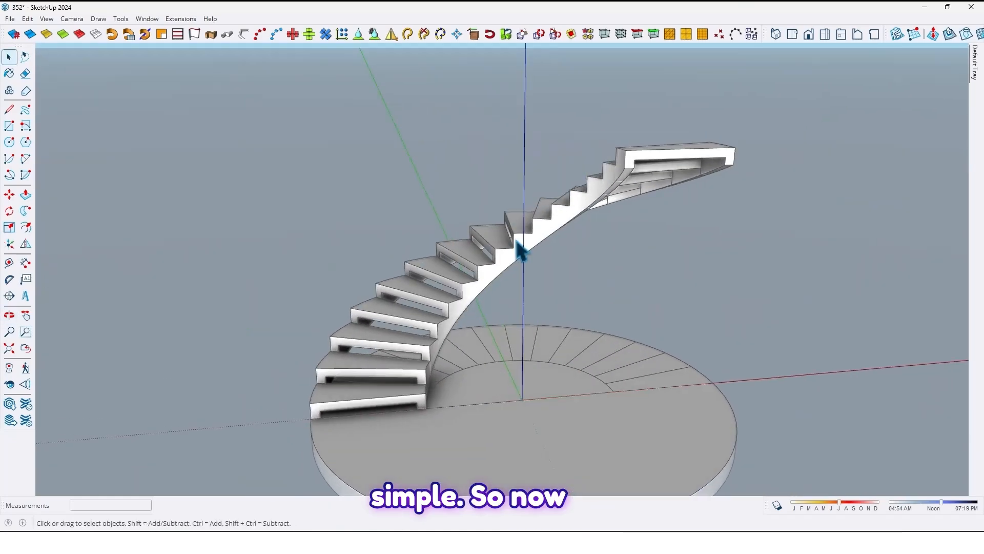
drag(521, 251, 527, 345)
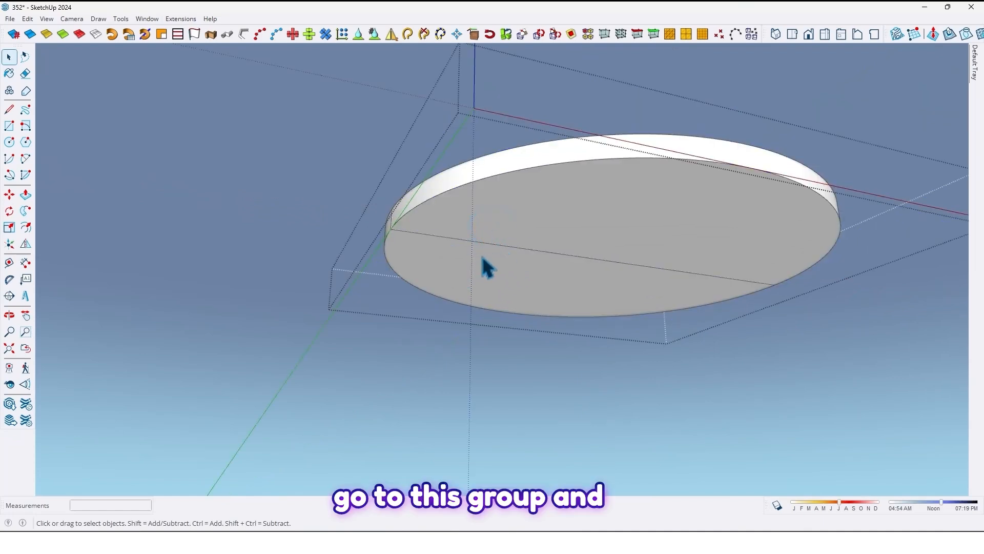
- Inside the floor slab group, draw dividing lines across the disc edge to split the top face
click(25, 72)
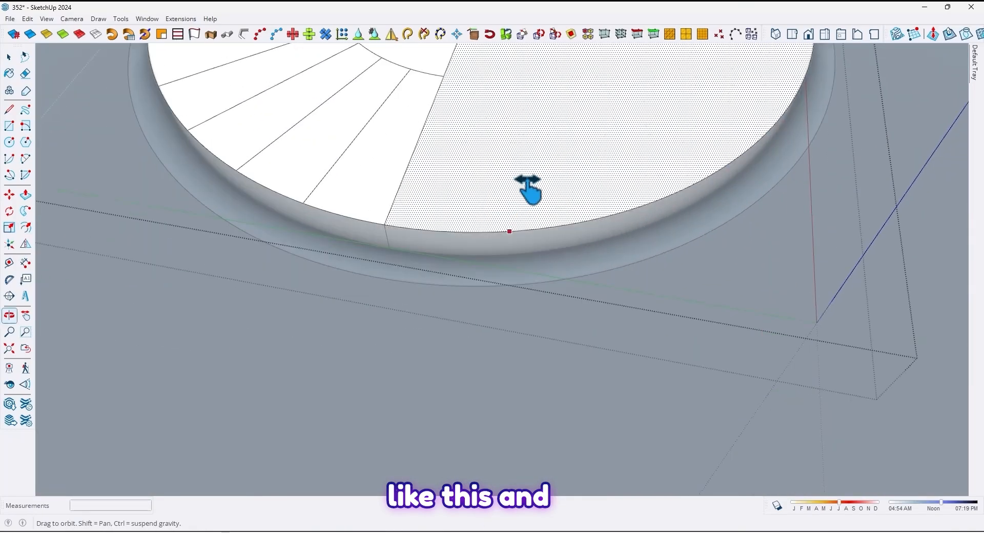
click(9, 109)
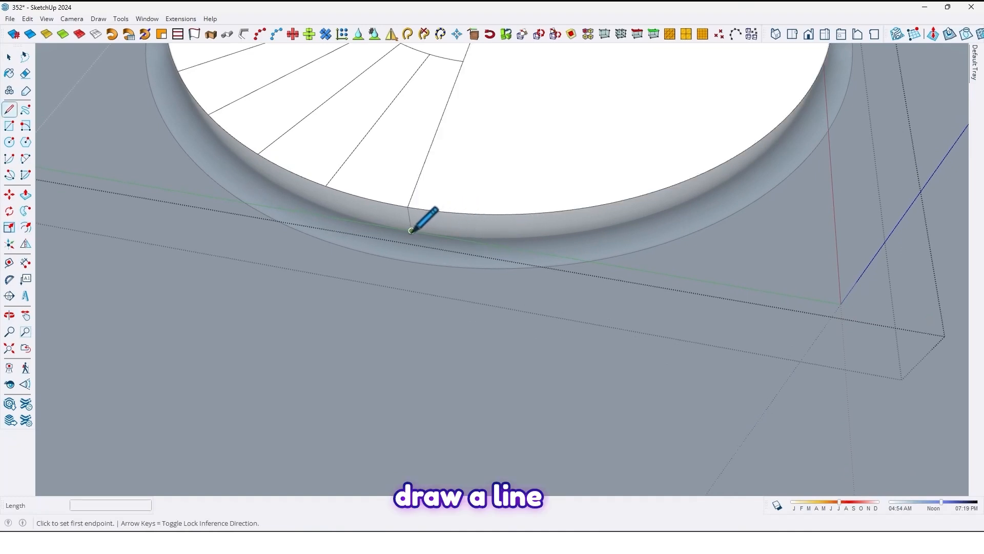
click(409, 231)
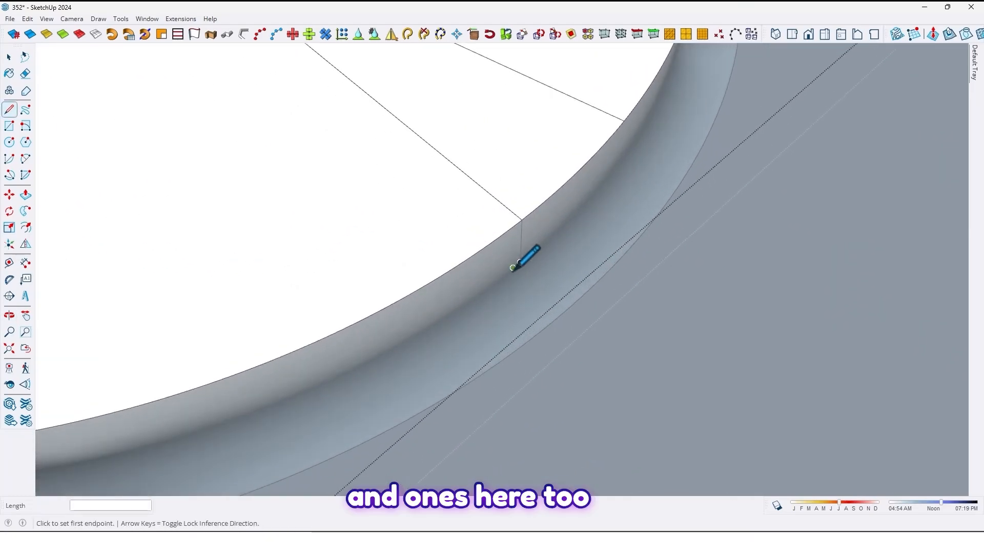
click(513, 266)
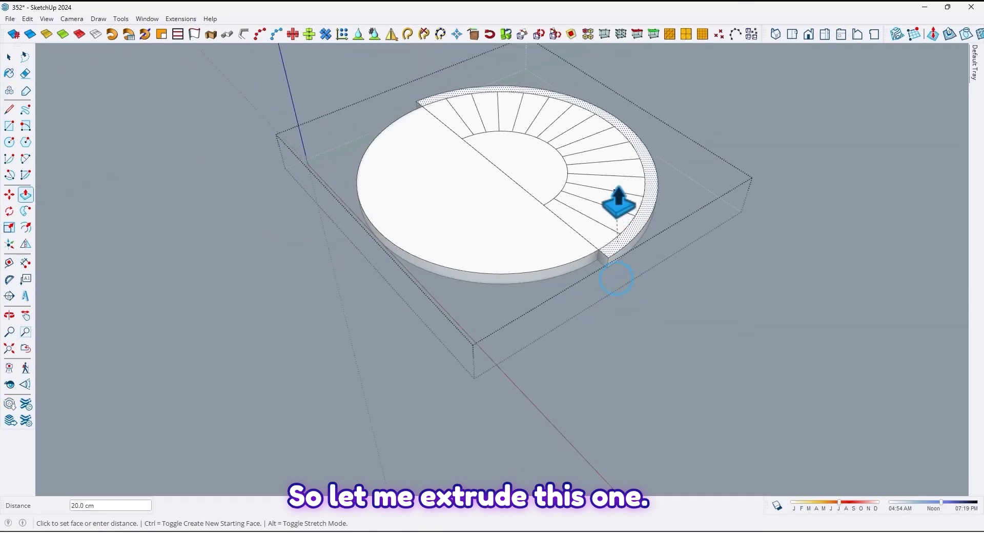
- Pull the divided floor section up by 20 cm to form the landing ring
drag(616, 201, 644, 225)
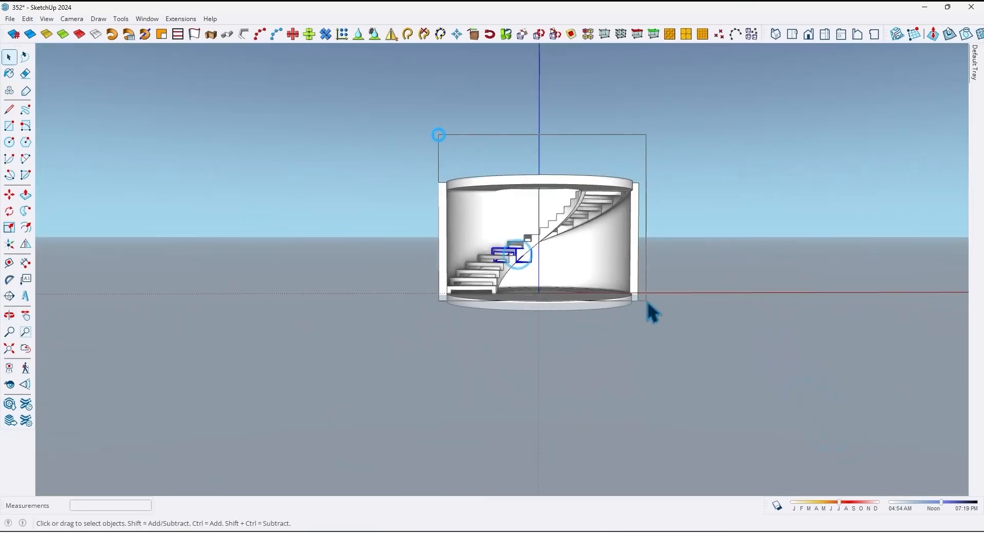
- Copy the staircase and wall upward for the second storey and accept the segment-count warning
drag(653, 314, 509, 314)
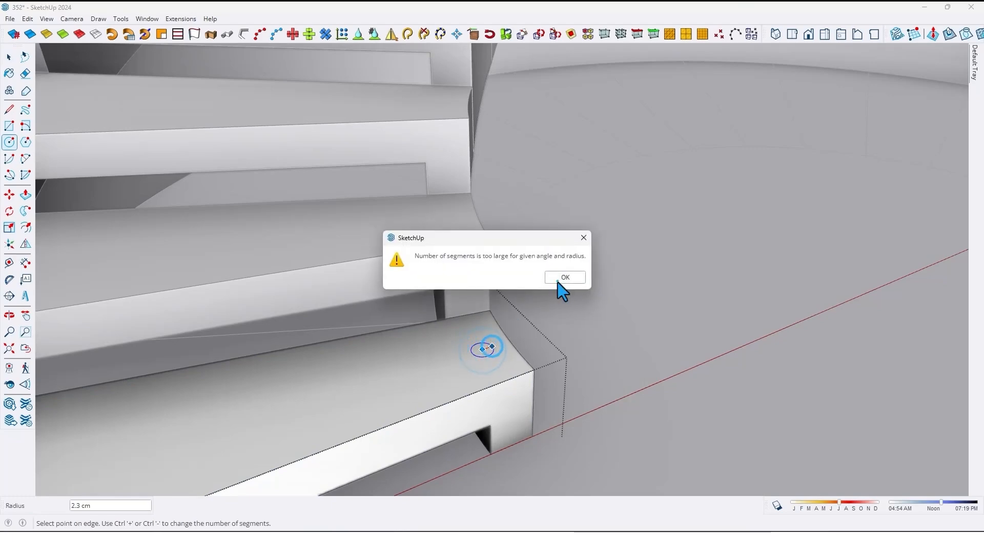
click(564, 277)
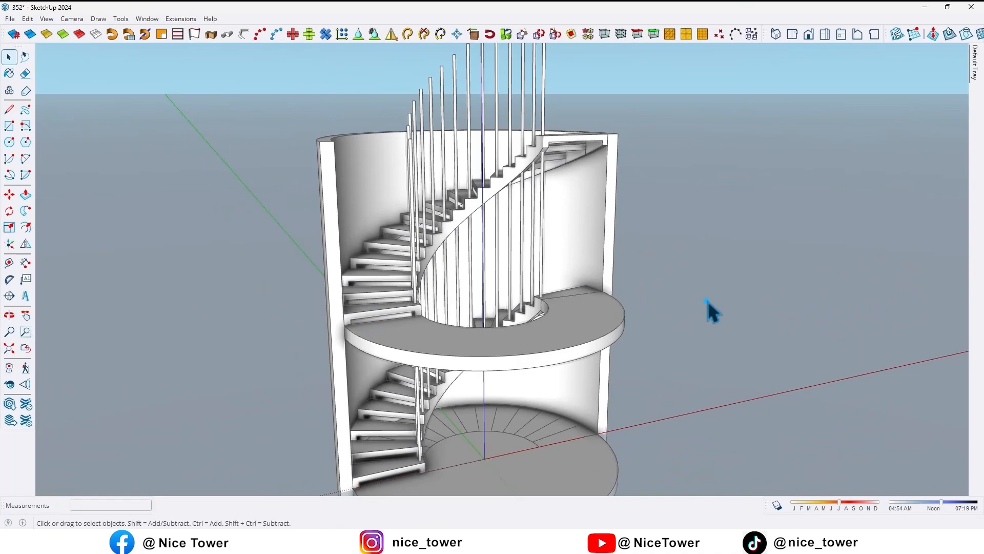
drag(709, 314, 496, 440)
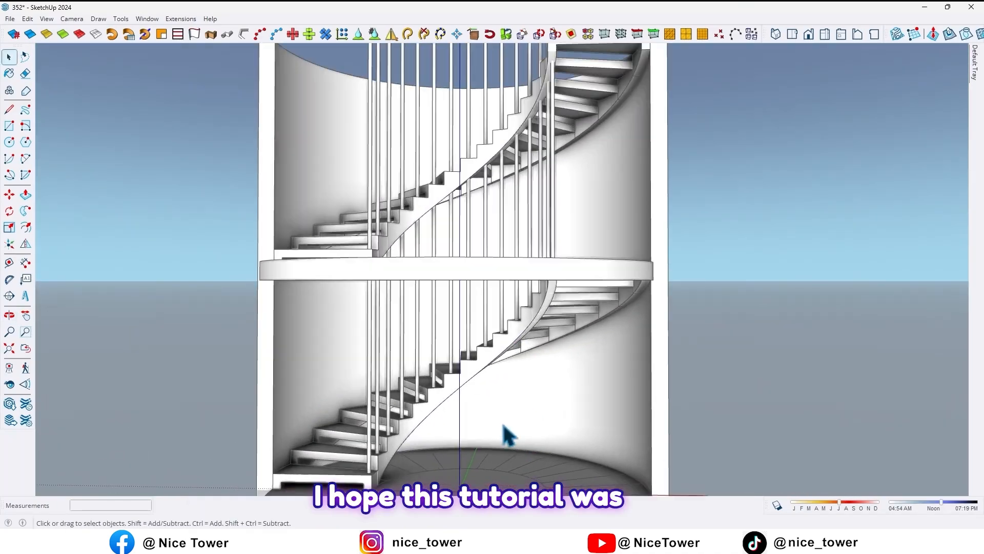
drag(508, 437, 480, 355)
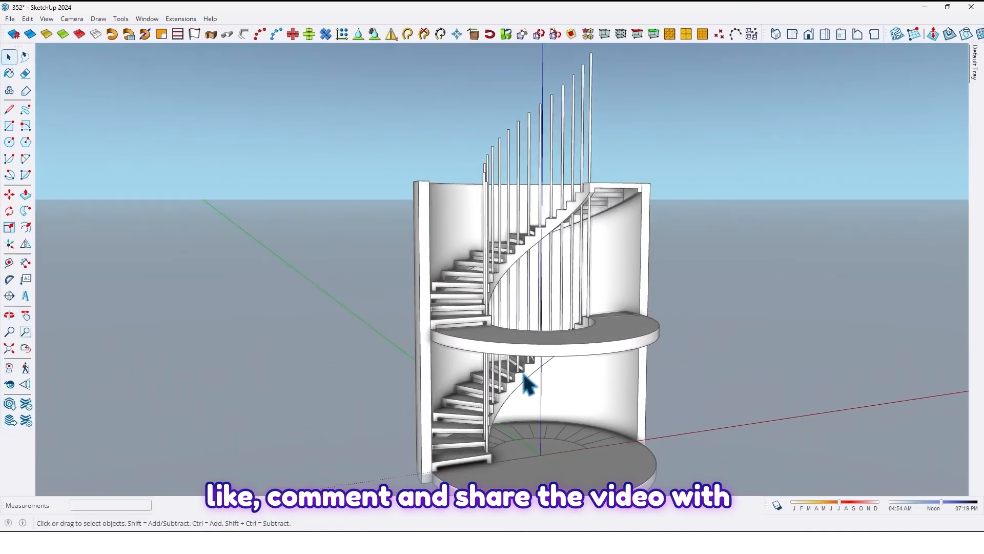
drag(527, 387, 289, 399)
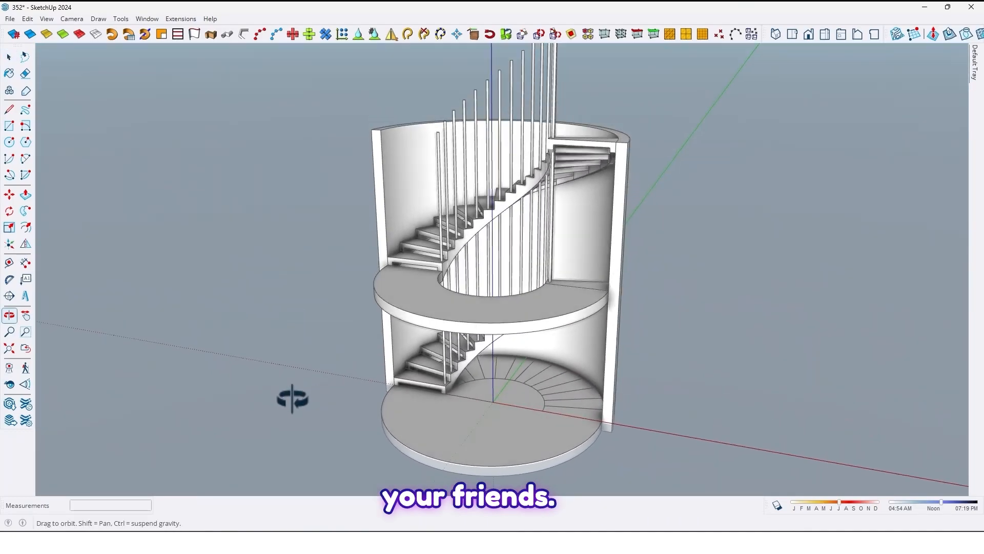